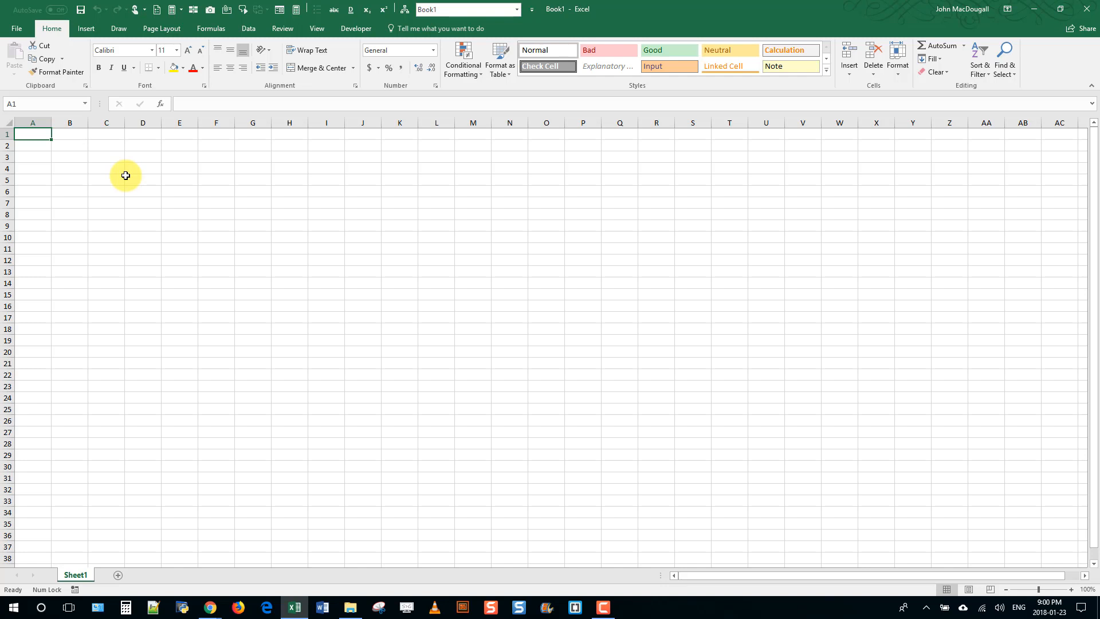
mouse_move(383, 604)
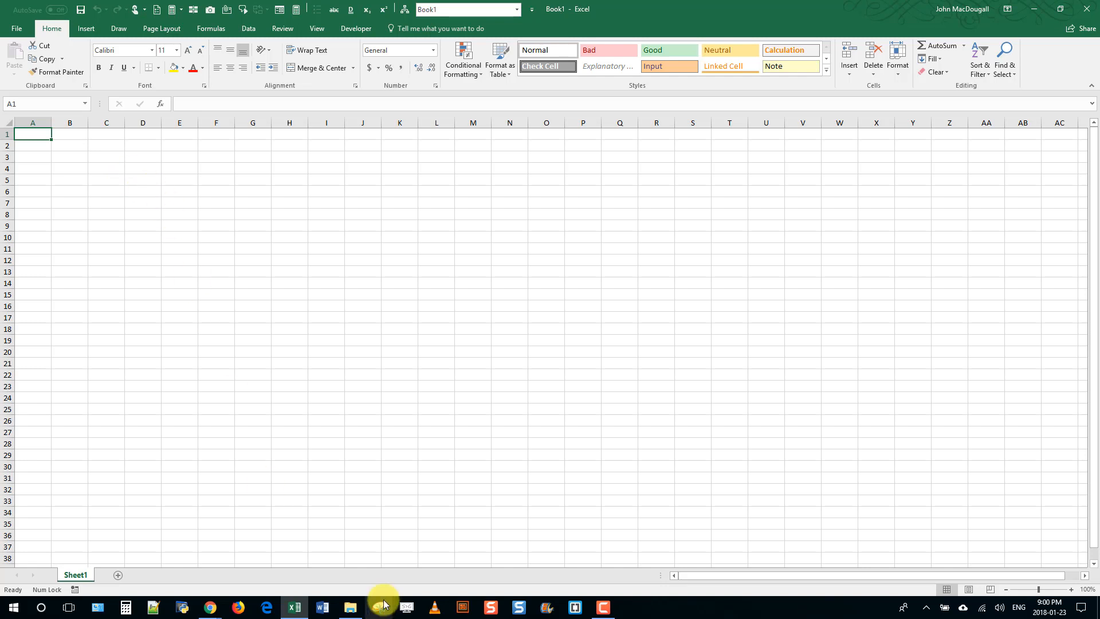
Step: Browse the Example Folder and its Subfolder 1 and Subfolder 2, then return to the workbook
left_click(348, 607)
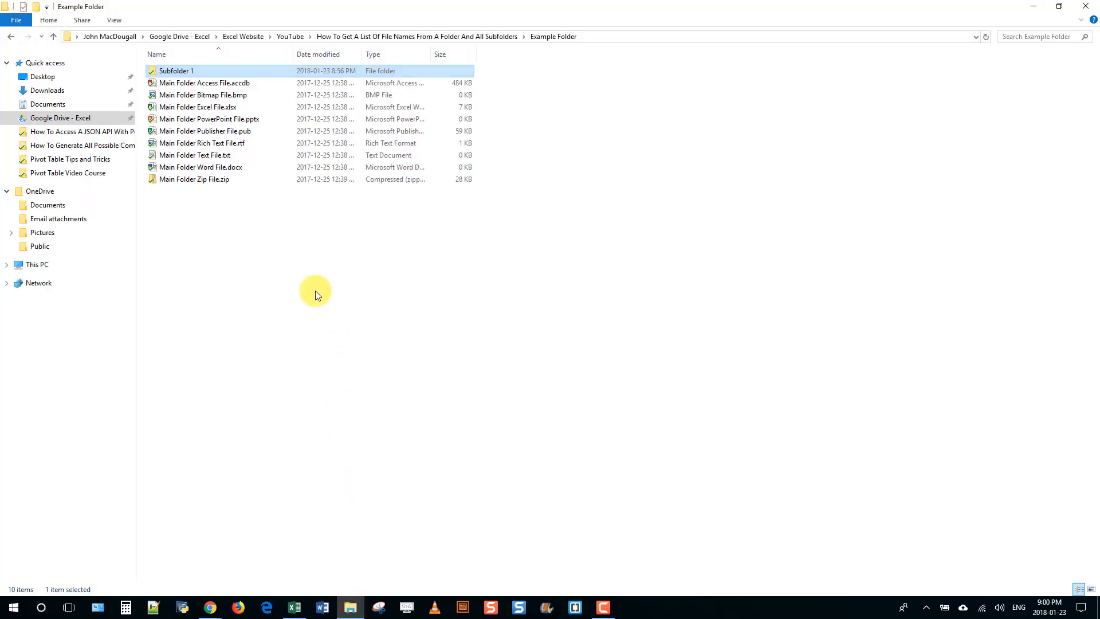
mouse_move(397, 37)
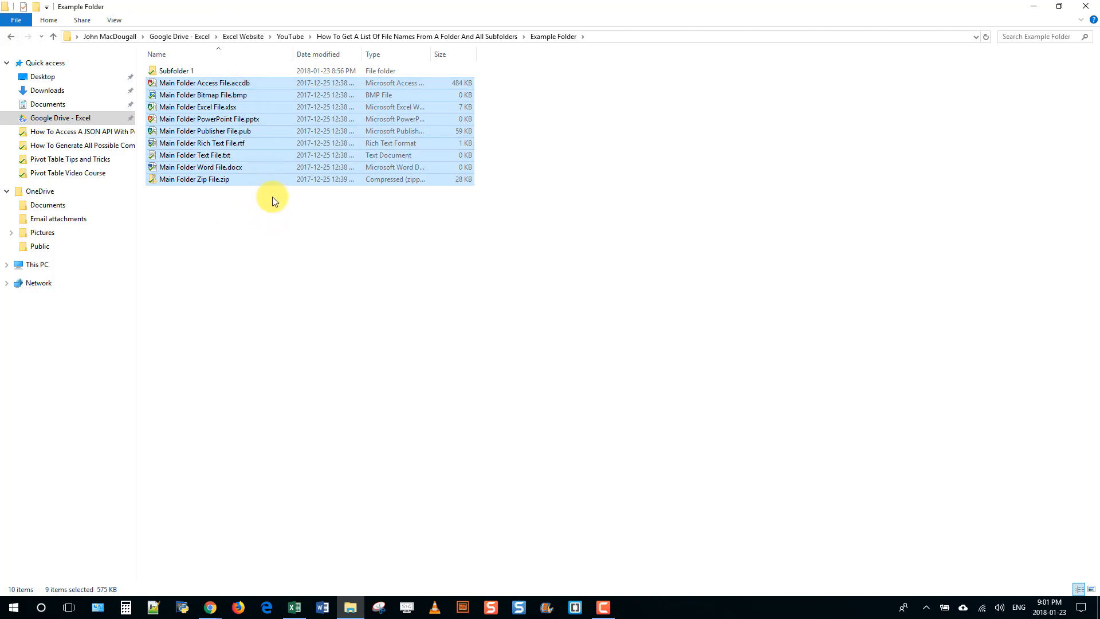
mouse_move(400, 117)
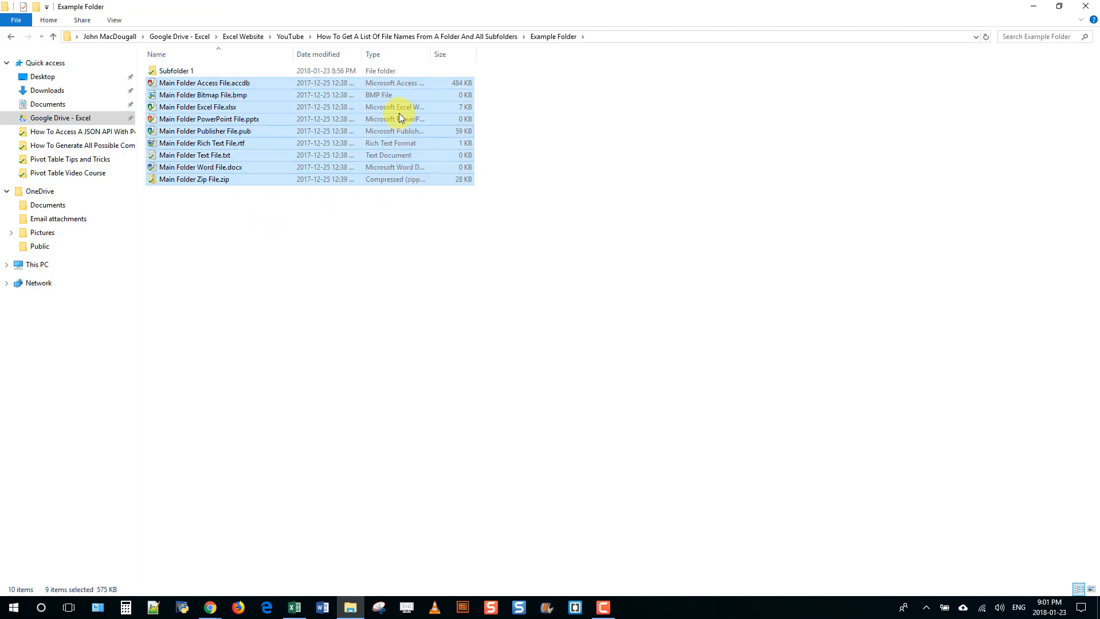
mouse_move(351, 206)
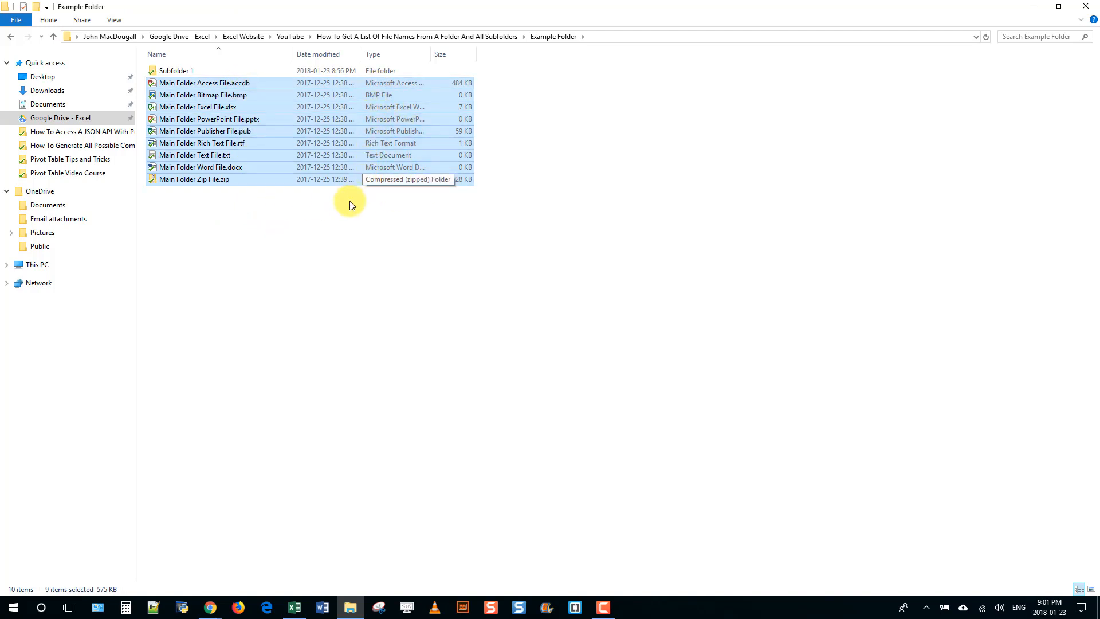
mouse_move(403, 93)
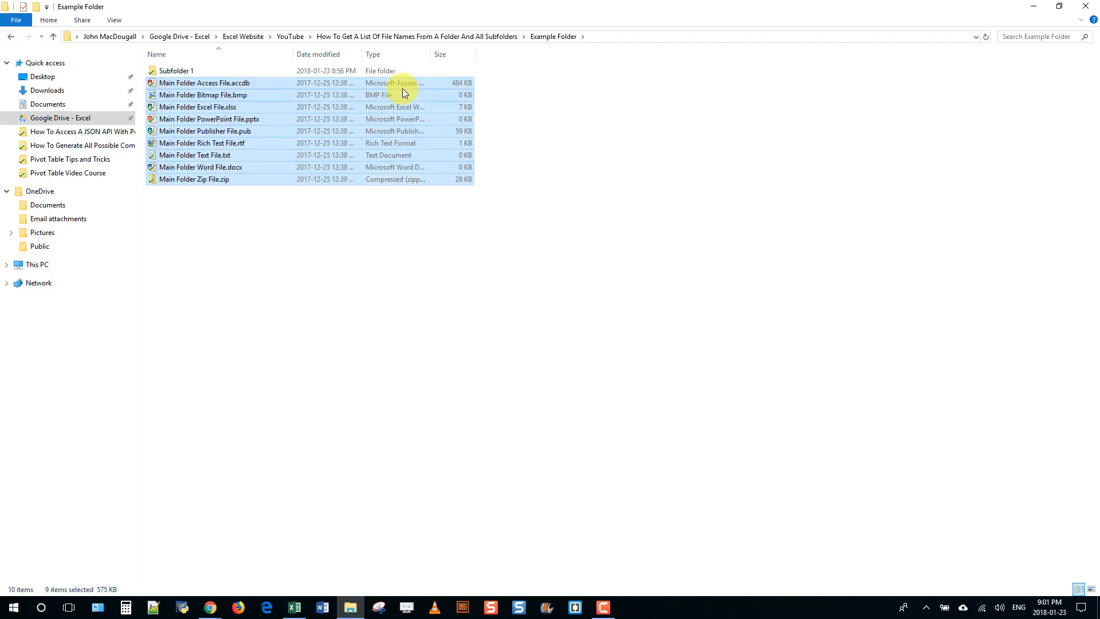
mouse_move(397, 99)
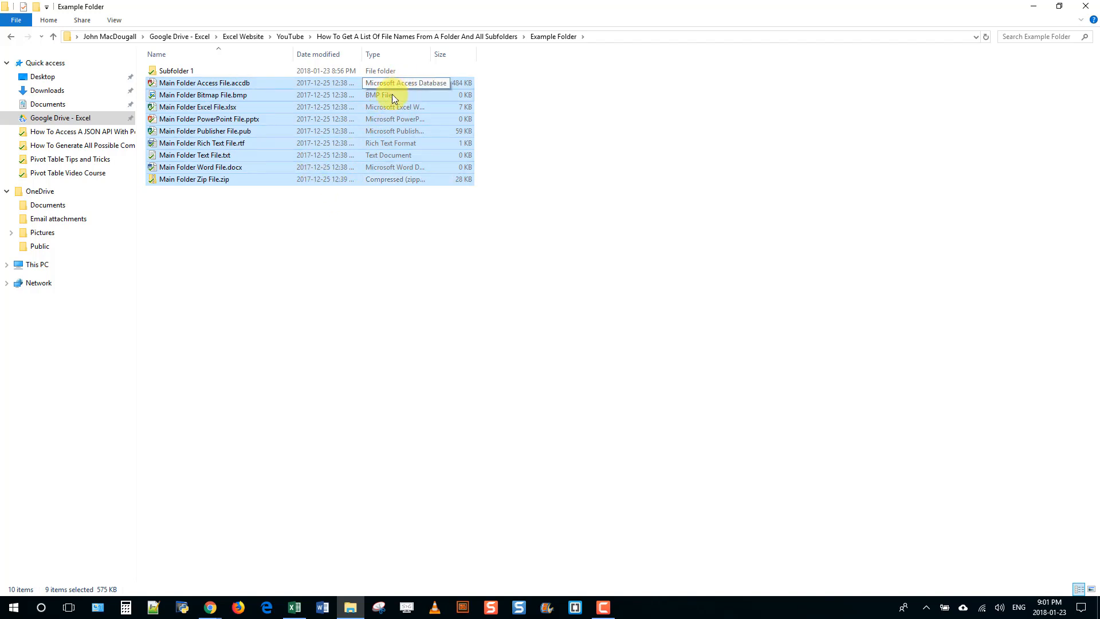
mouse_move(395, 107)
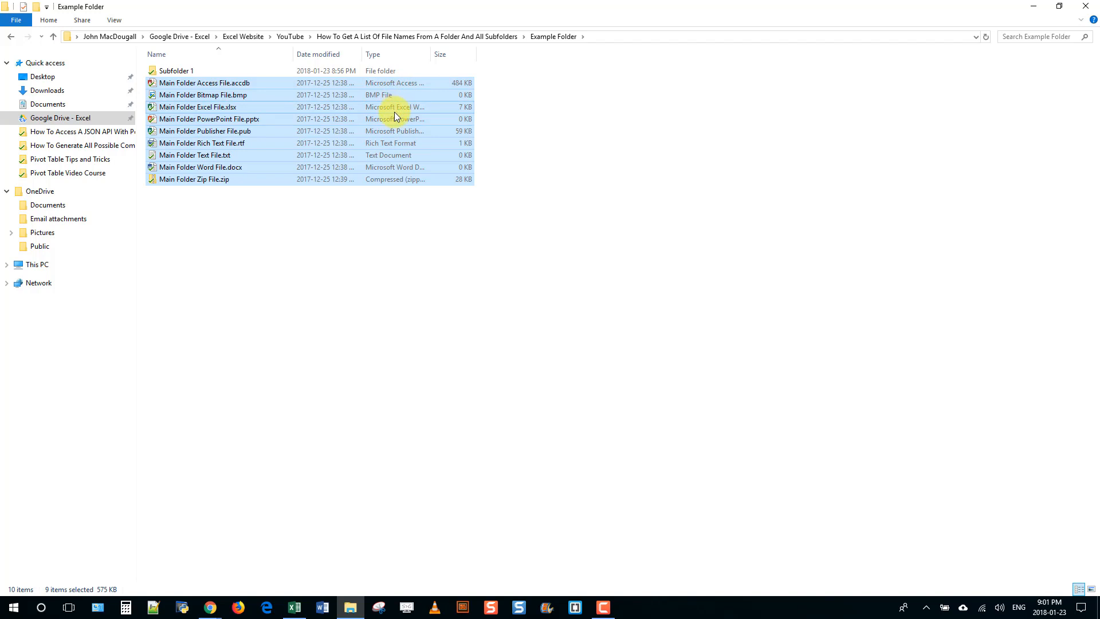
mouse_move(198, 74)
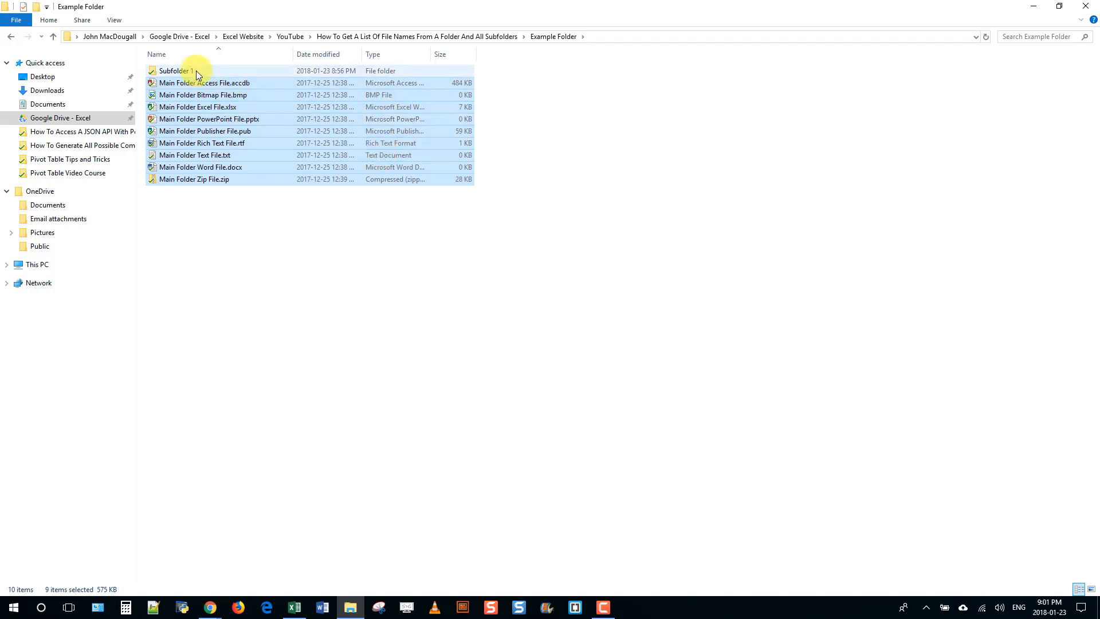
double_click(174, 70)
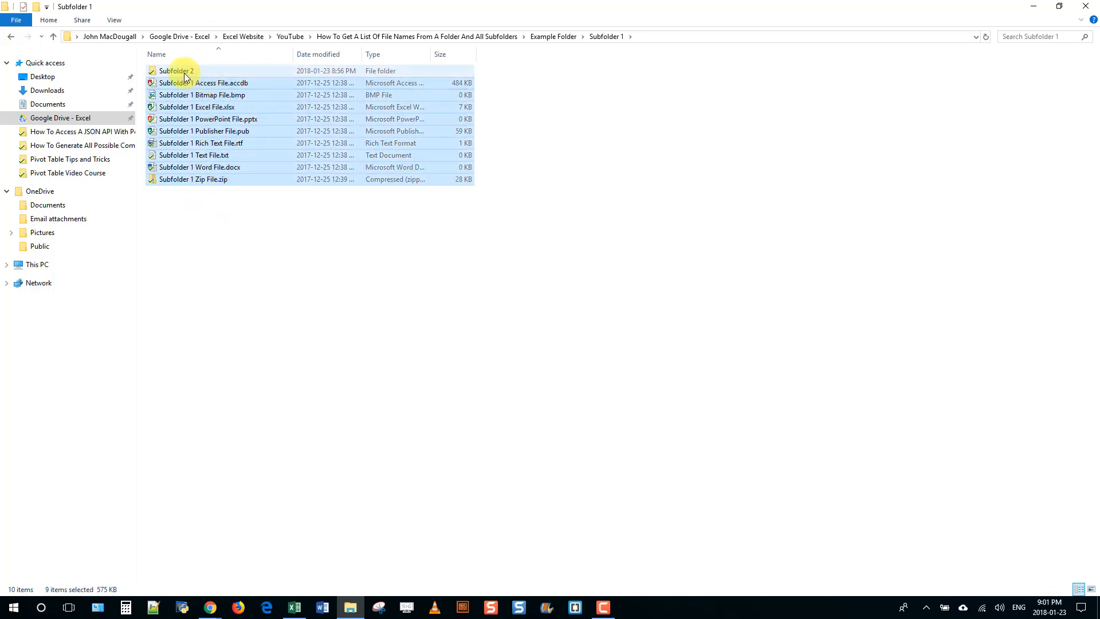
double_click(174, 70)
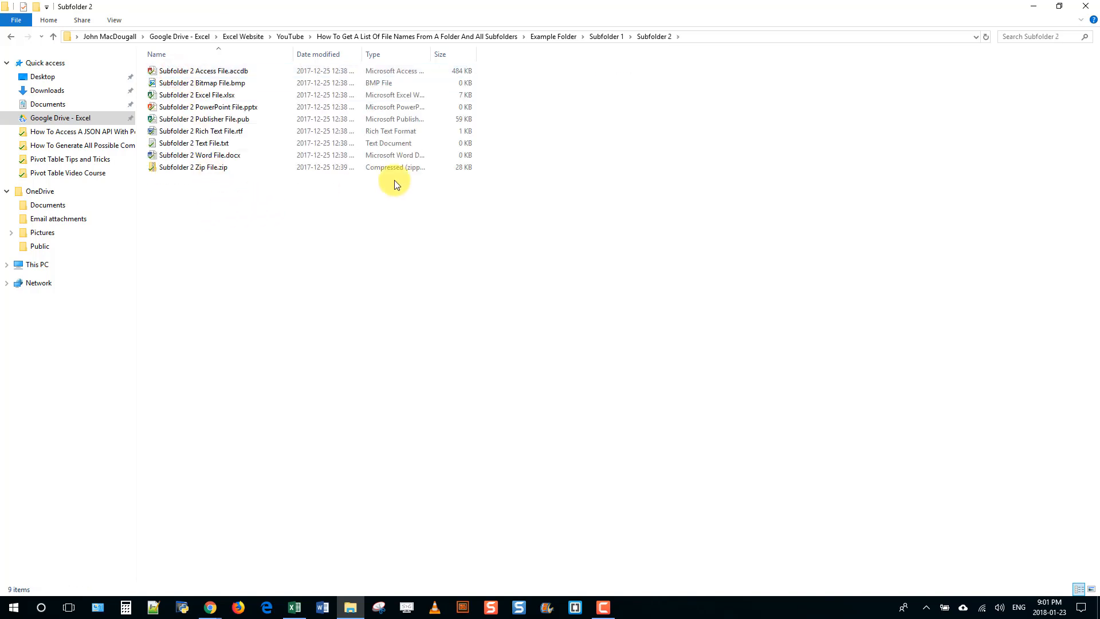
left_click(552, 35)
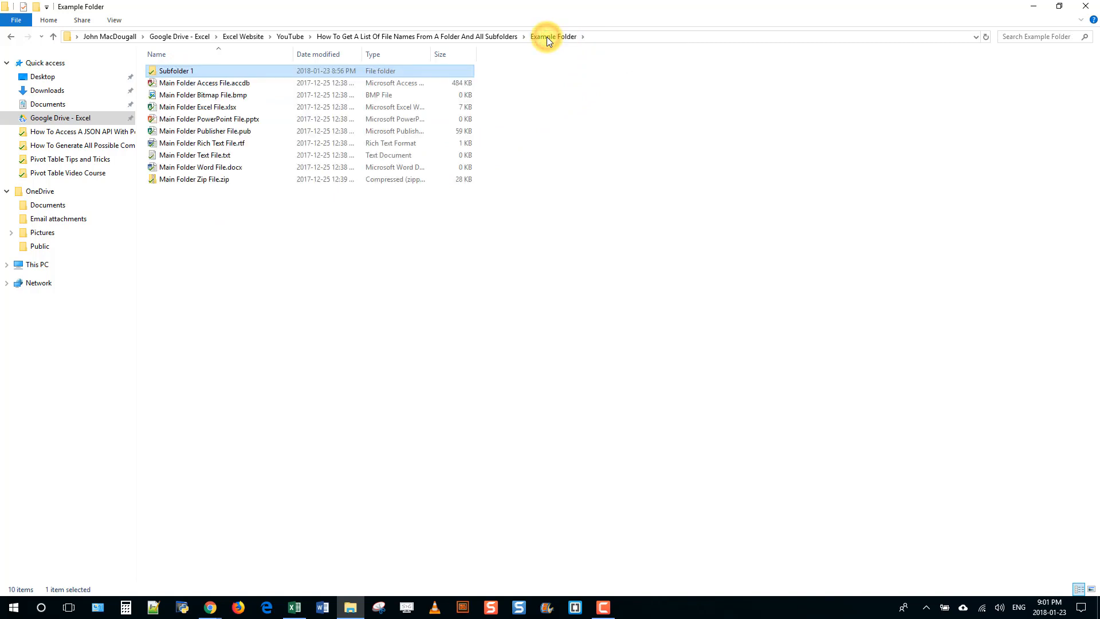
left_click(292, 607)
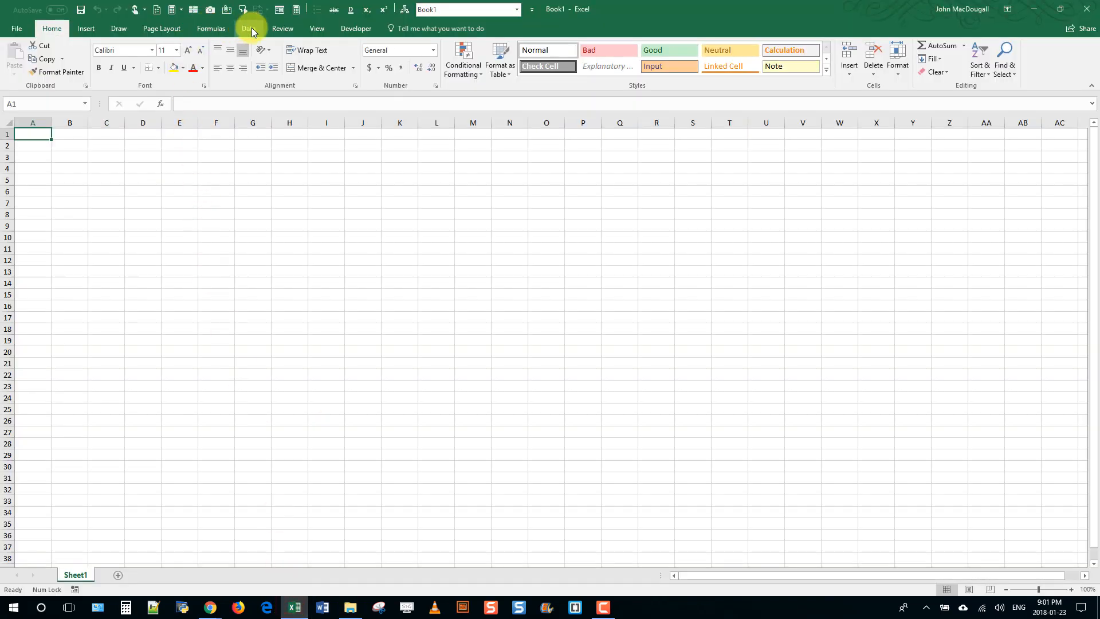
Step: Show the Get Data list of file-based import sources from the Data ribbon
left_click(248, 28)
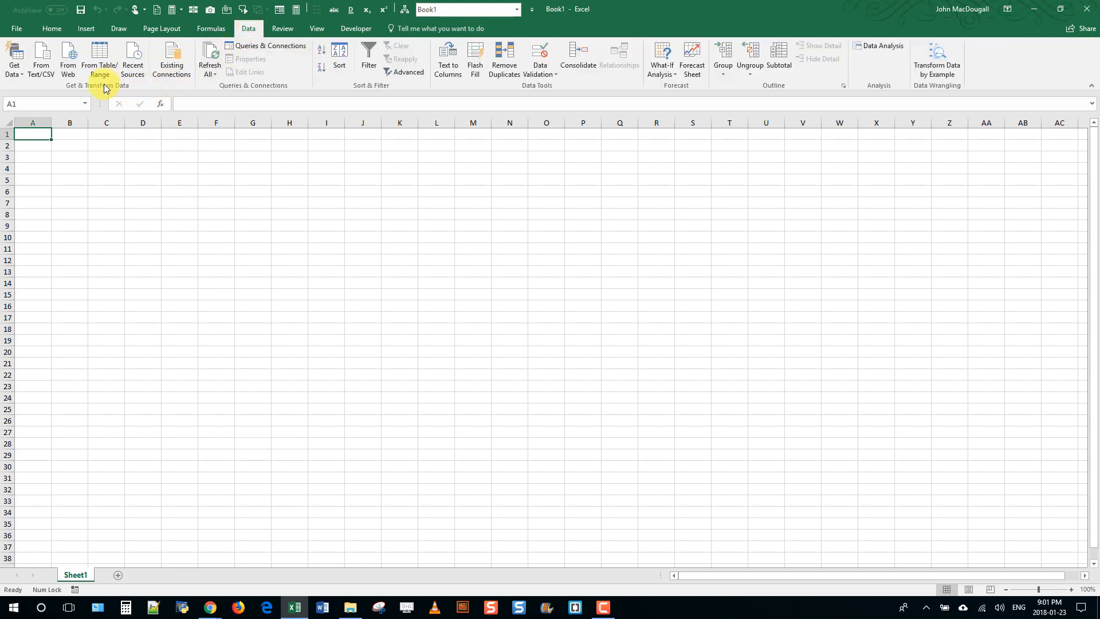
mouse_move(14, 58)
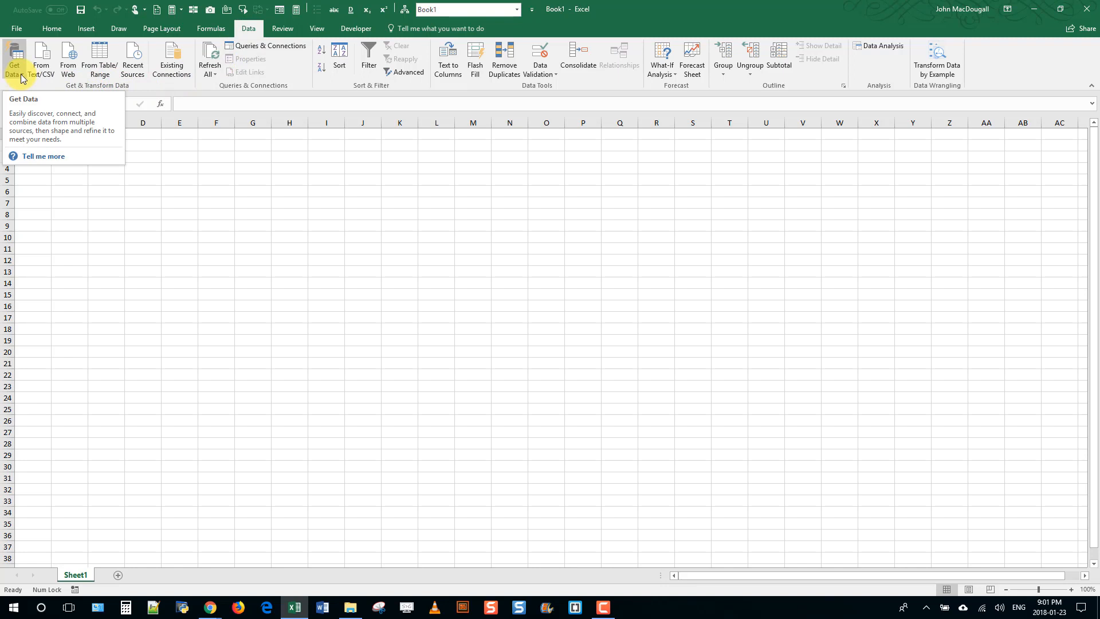
left_click(15, 60)
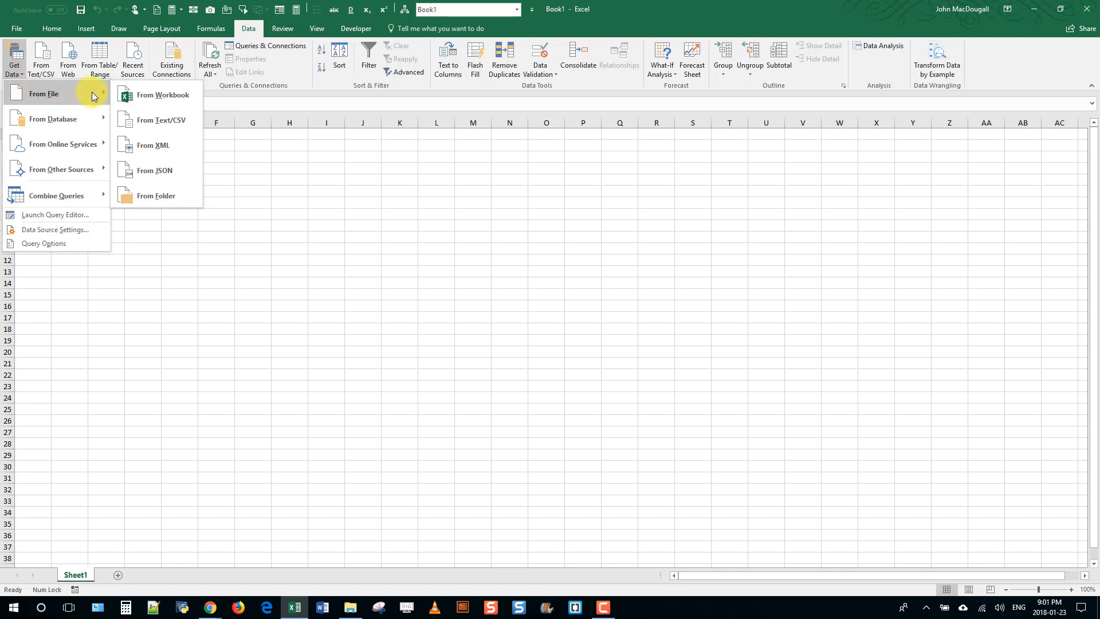
mouse_move(156, 195)
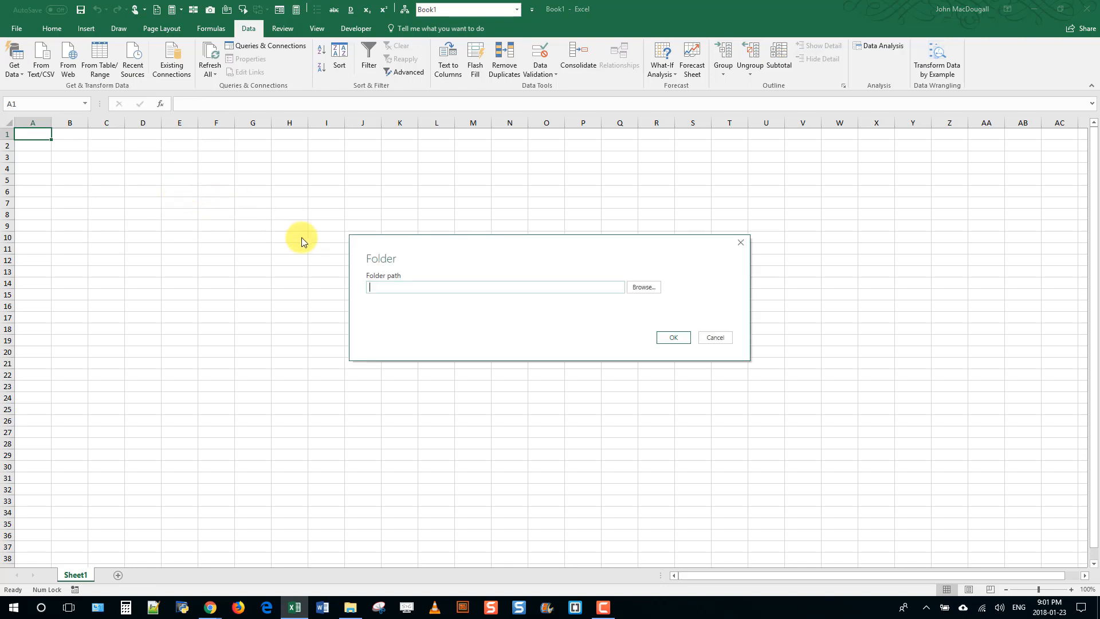
mouse_move(416, 518)
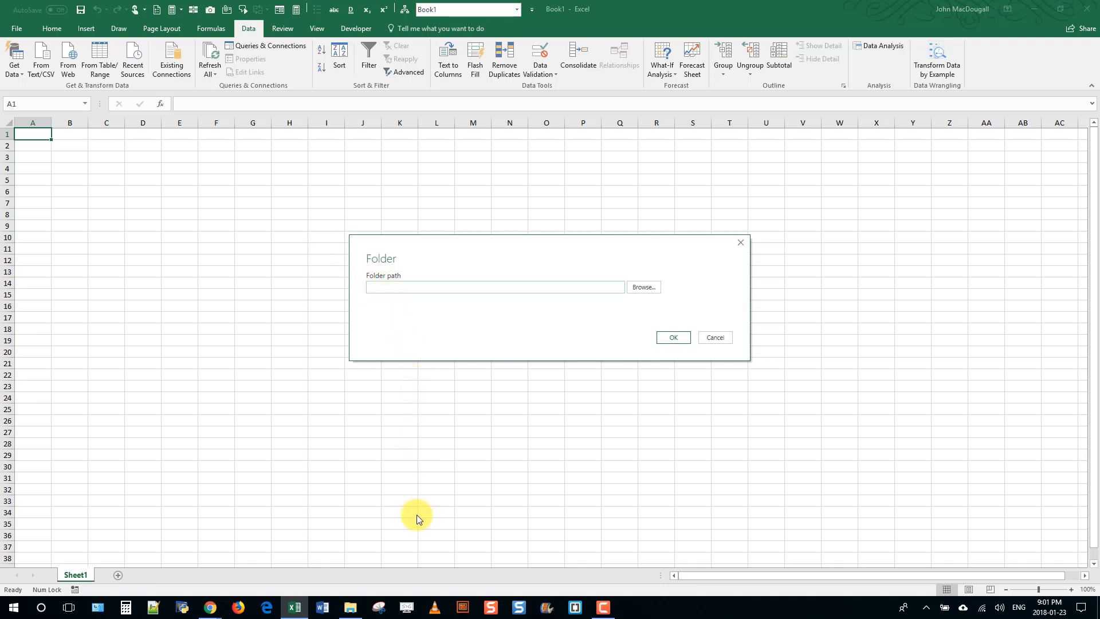
Step: Enter the Example Folder path as the From Folder source and confirm to preview its files
left_click(643, 287)
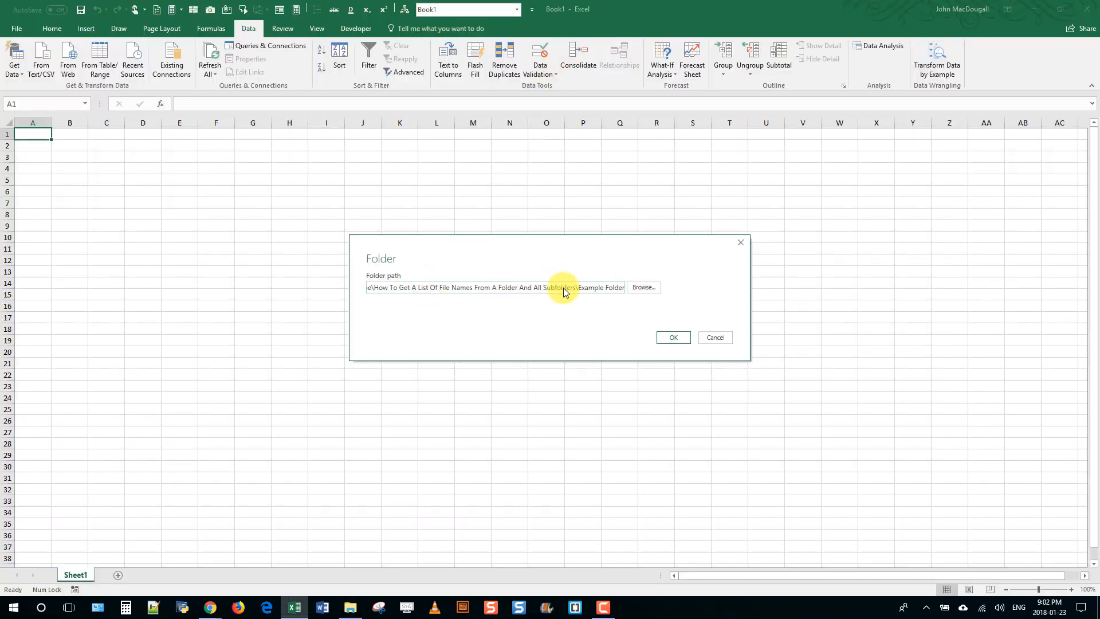
mouse_move(643, 286)
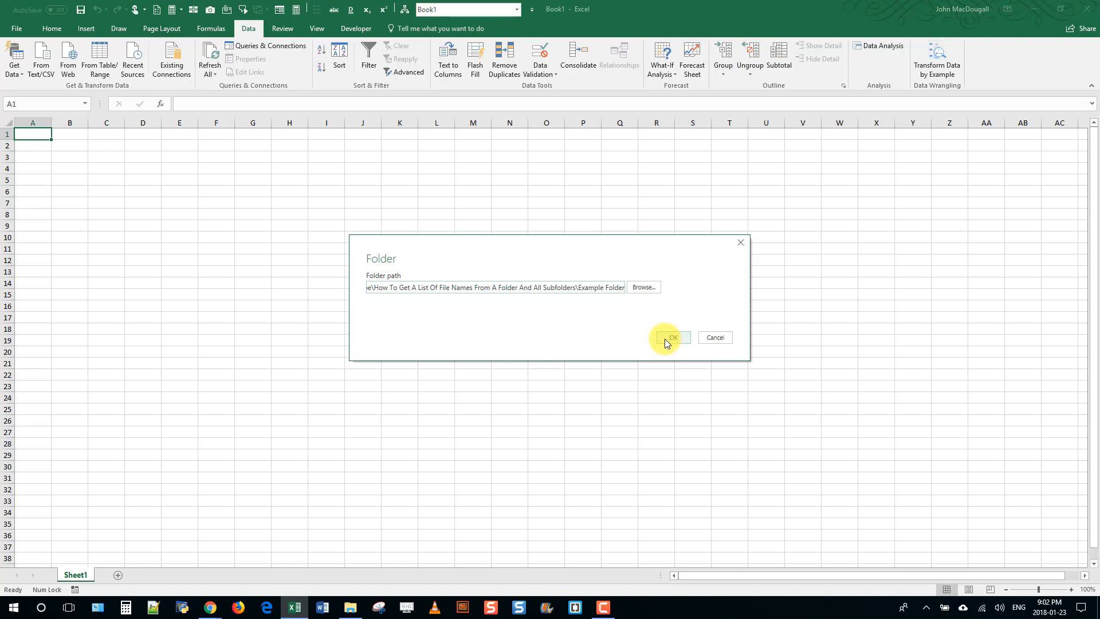
left_click(672, 337)
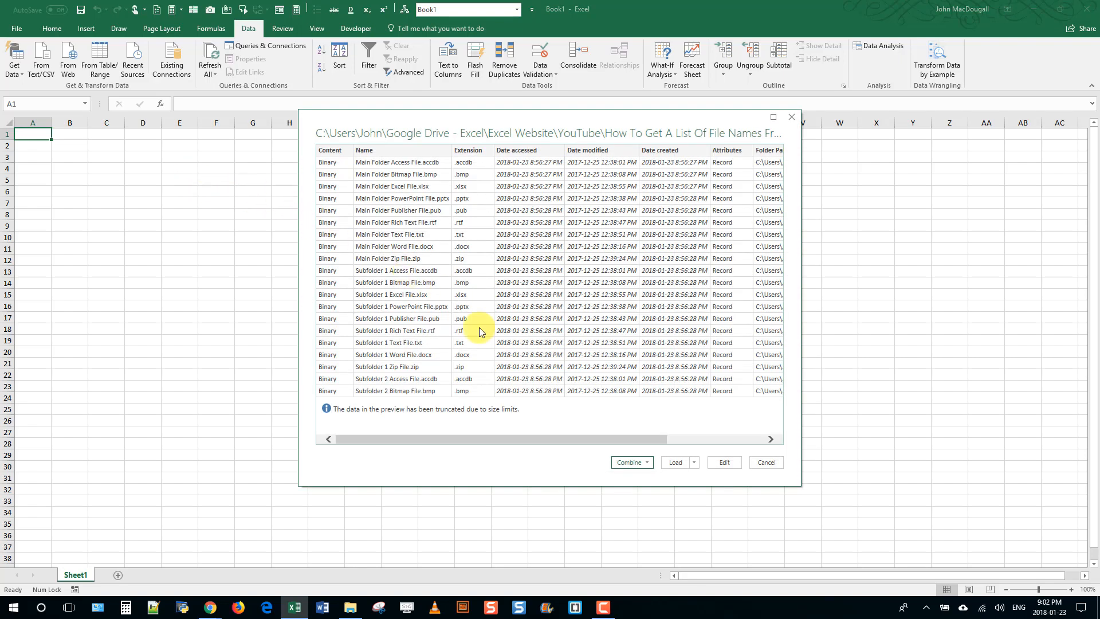
mouse_move(724, 462)
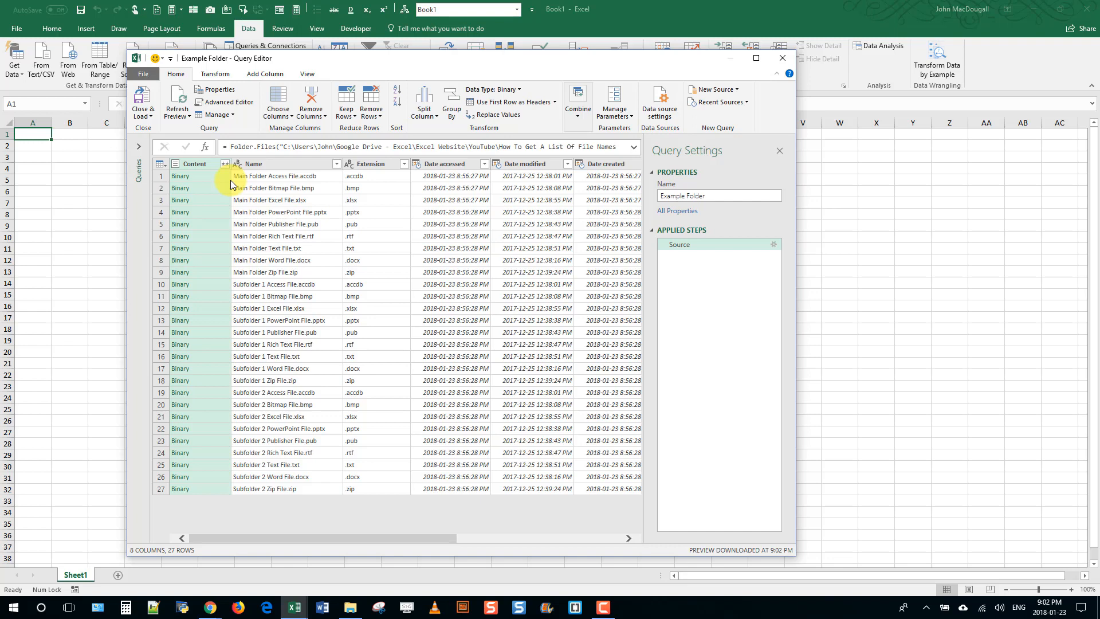
mouse_move(295, 189)
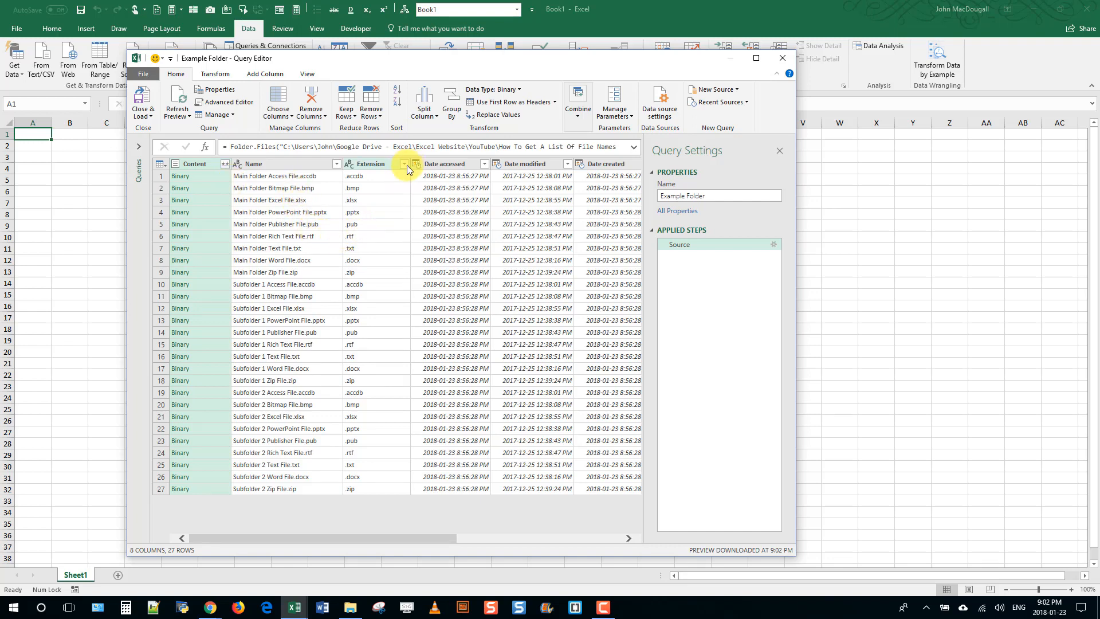
left_click(405, 164)
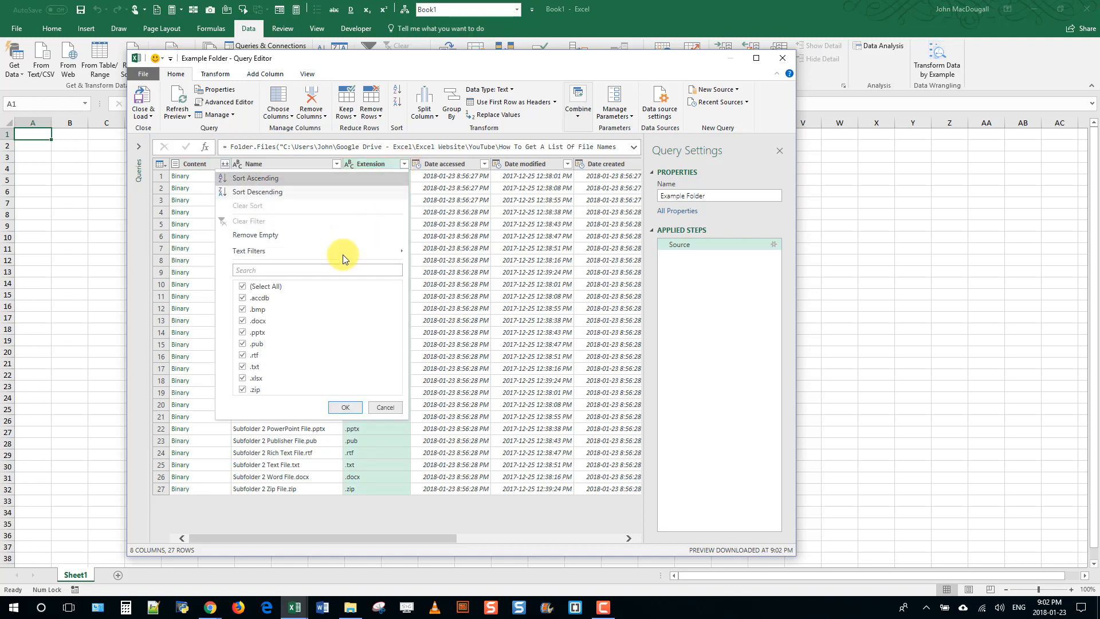
left_click(243, 287)
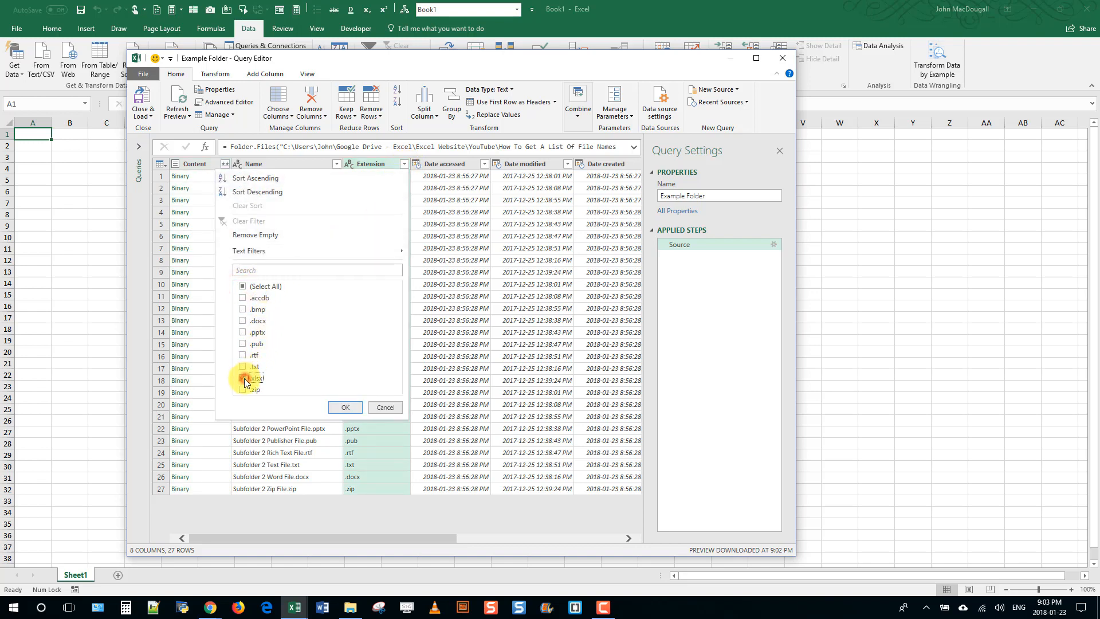
left_click(243, 377)
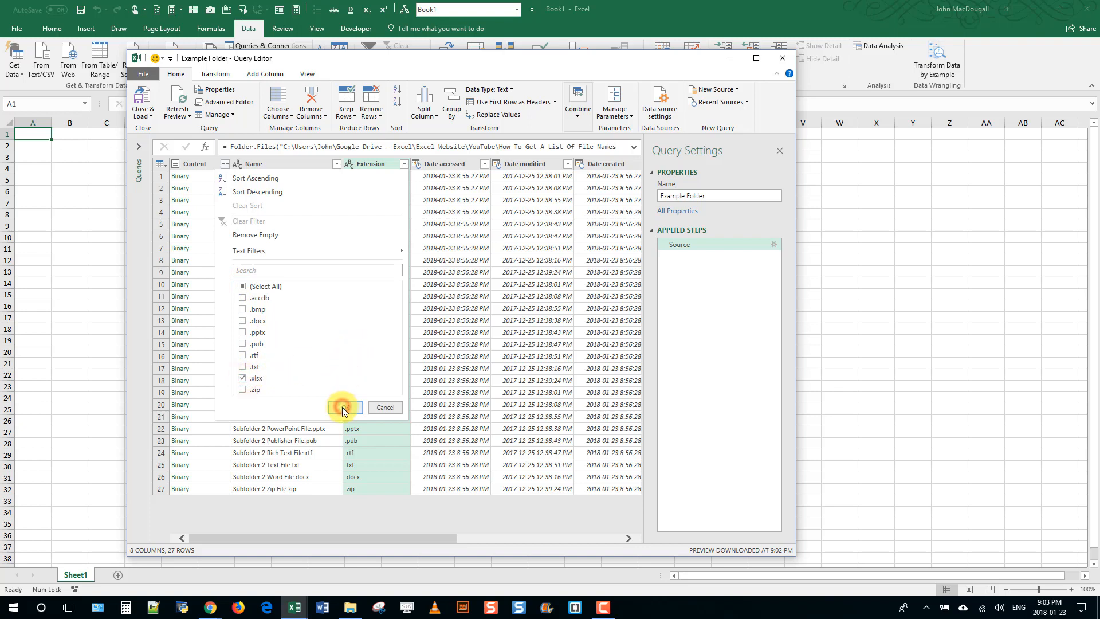
left_click(342, 407)
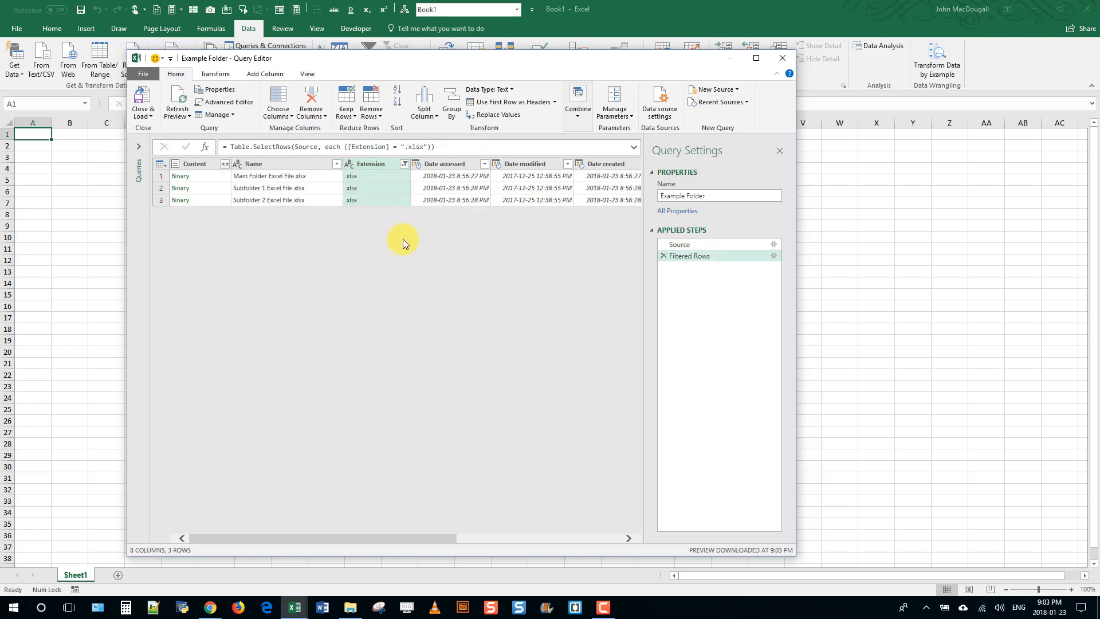
mouse_move(142, 103)
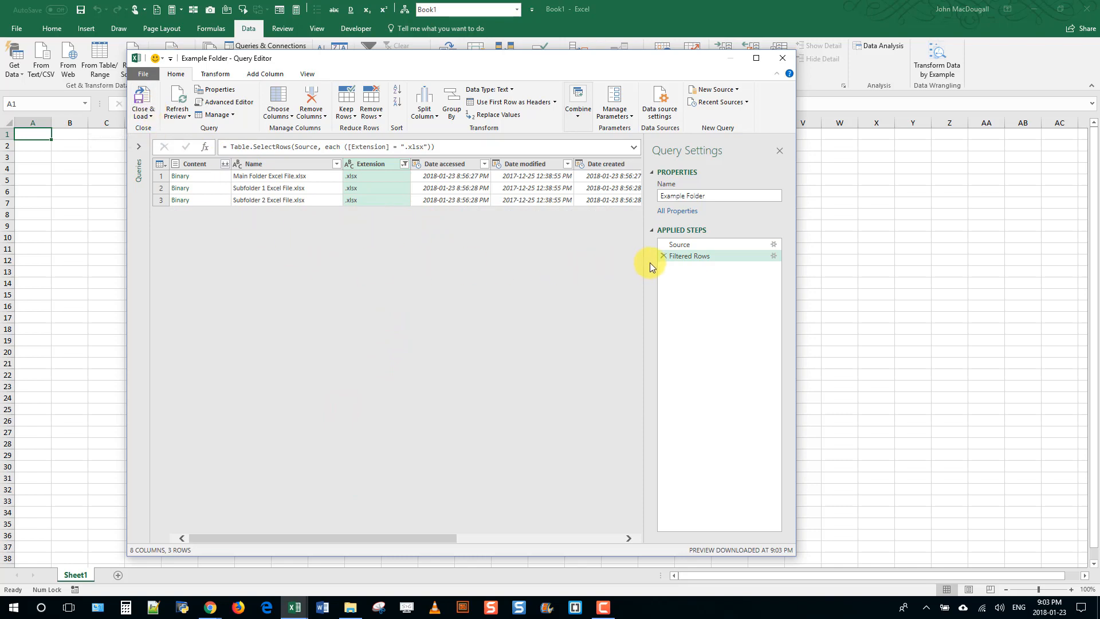
left_click(661, 256)
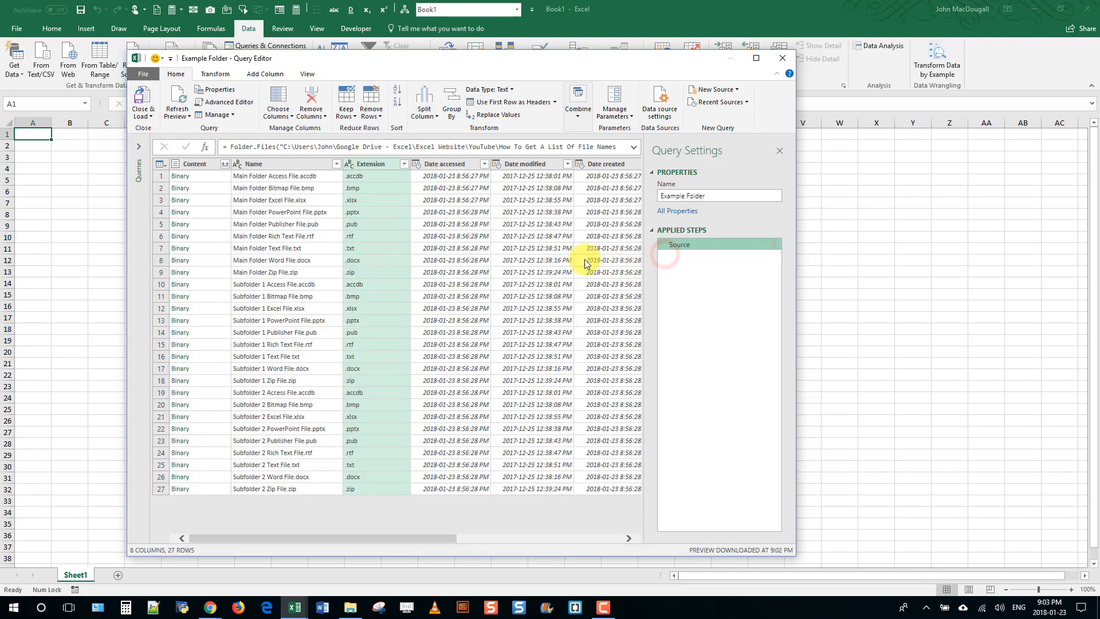
mouse_move(376, 234)
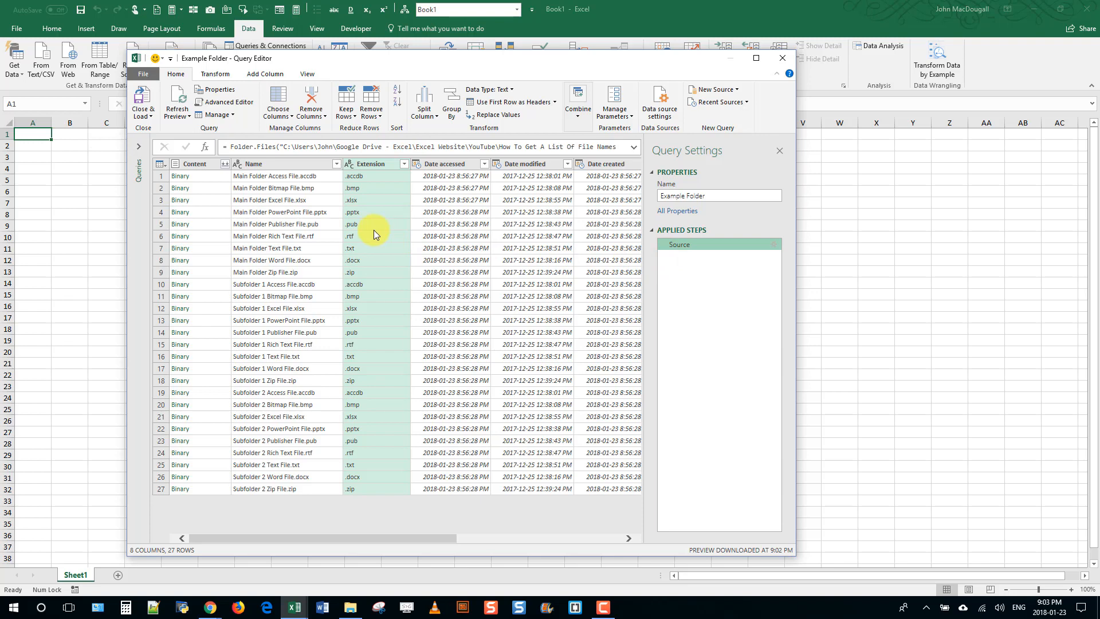
Step: Load the query as a table onto the existing worksheet at $A$1 via Close & Load To
left_click(142, 105)
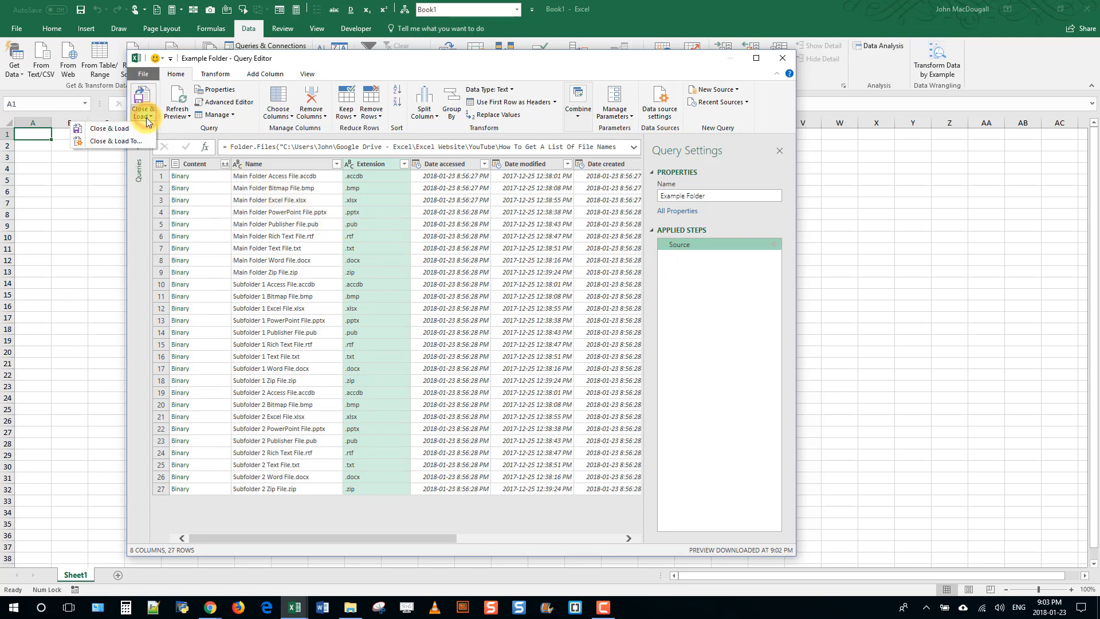
left_click(107, 128)
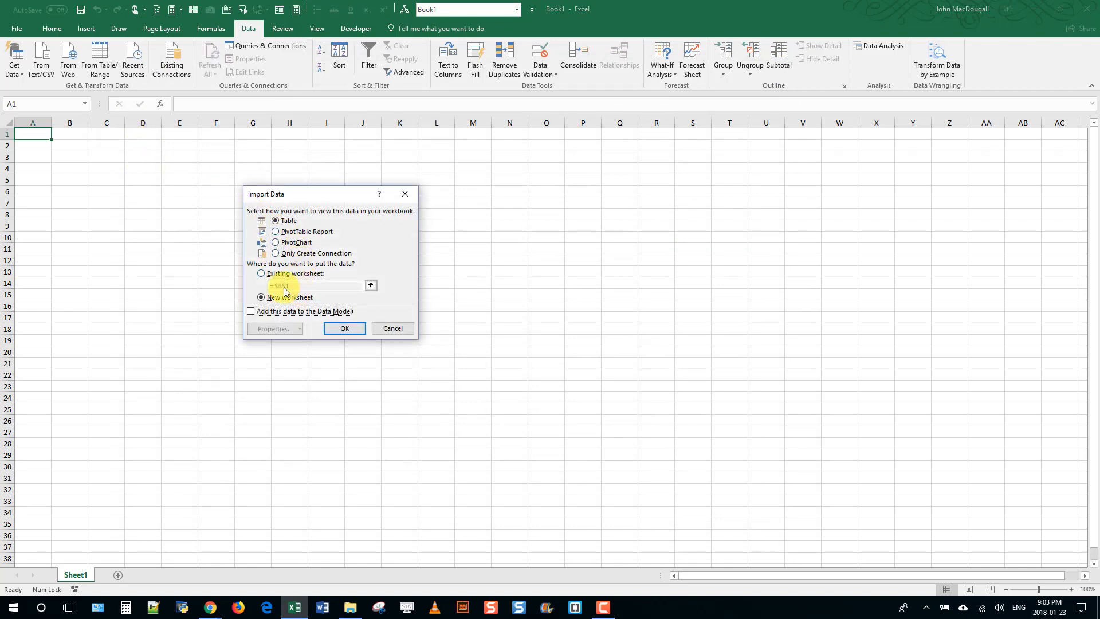
left_click(262, 273)
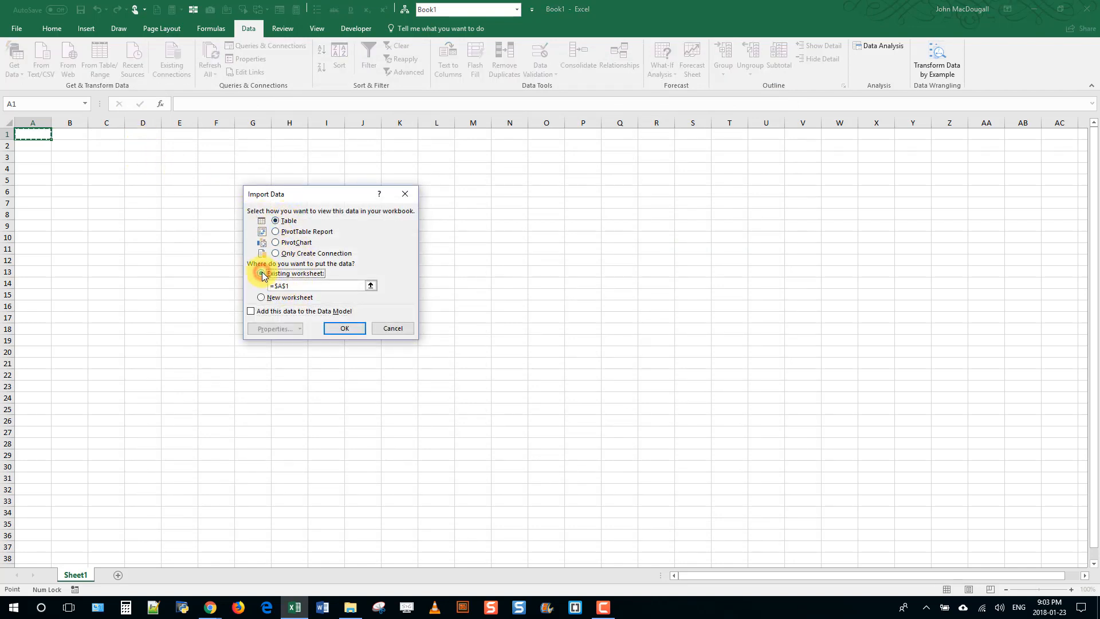
mouse_move(345, 329)
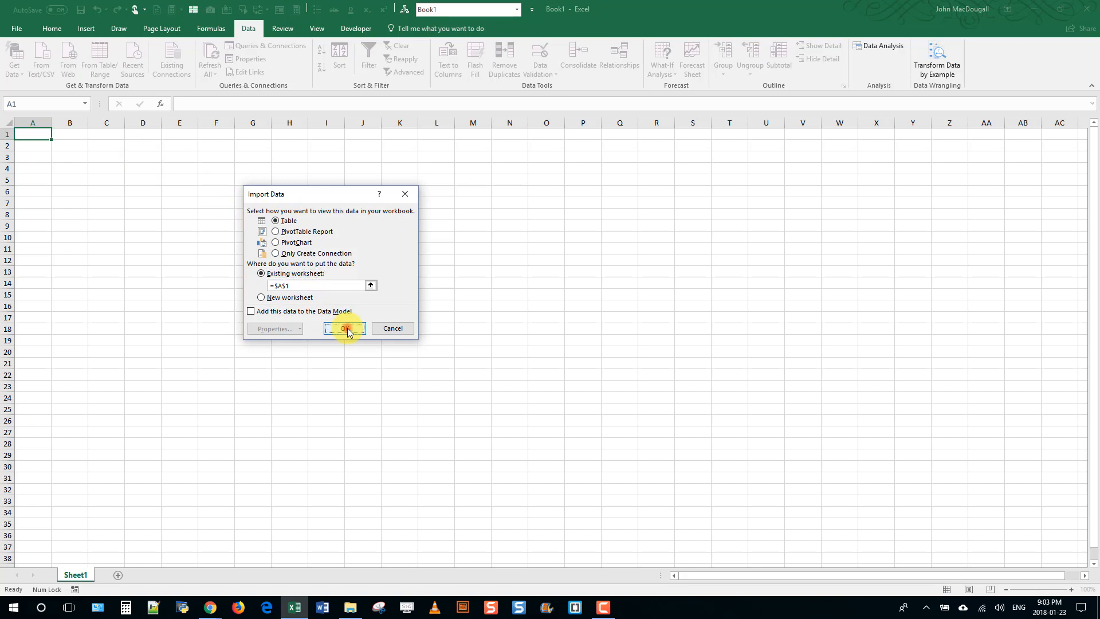
left_click(344, 329)
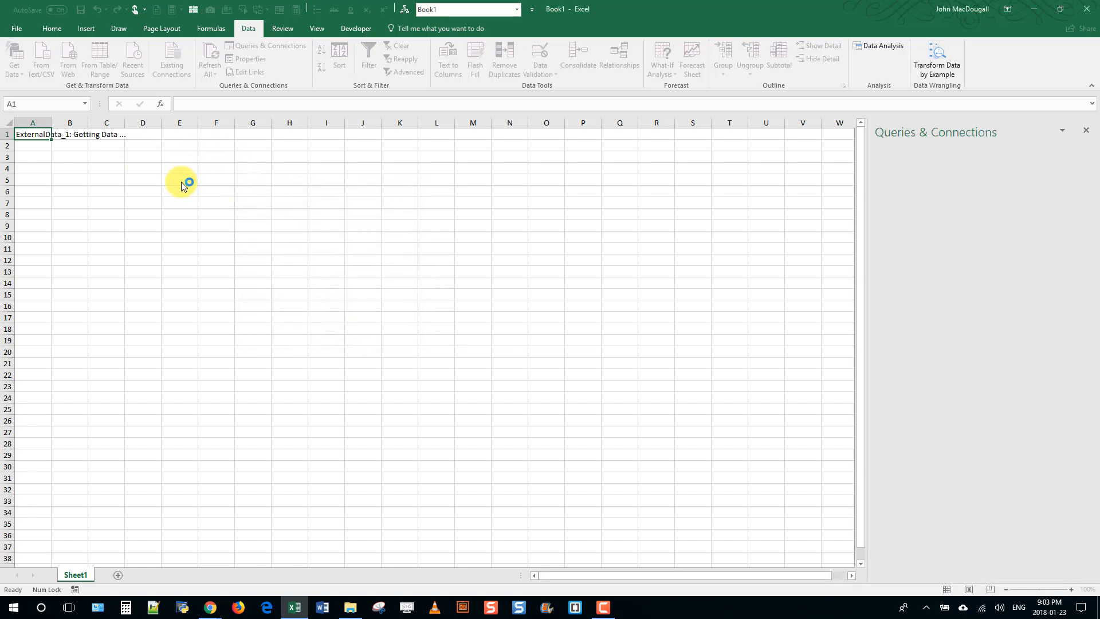
Step: Review the loaded table's Date accessed, Date modified, Date created and Name columns
left_click(270, 46)
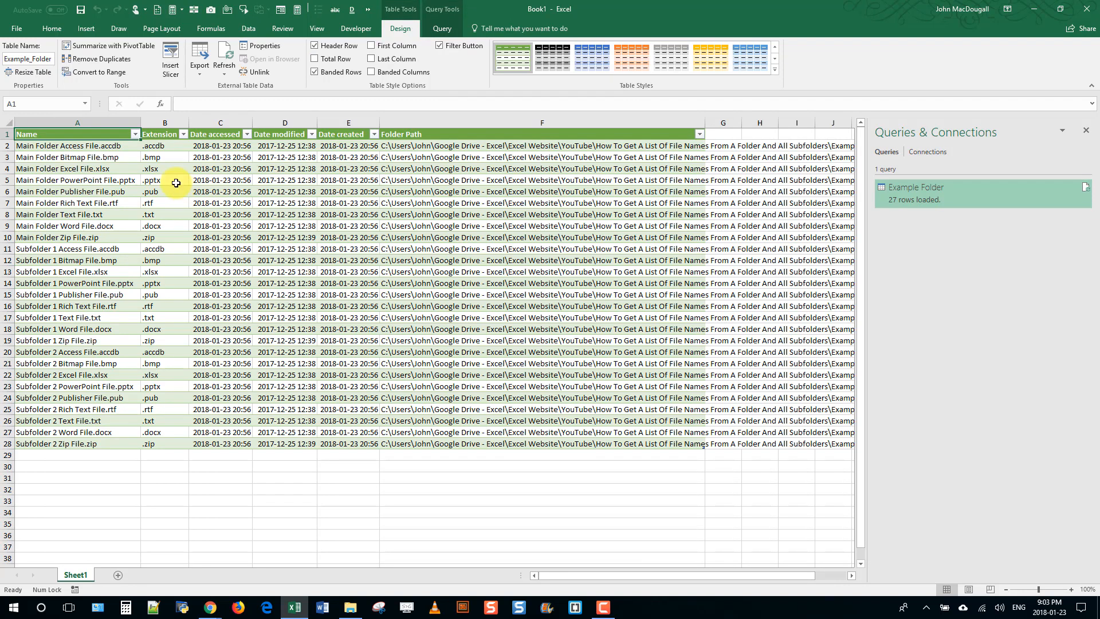
mouse_move(145, 148)
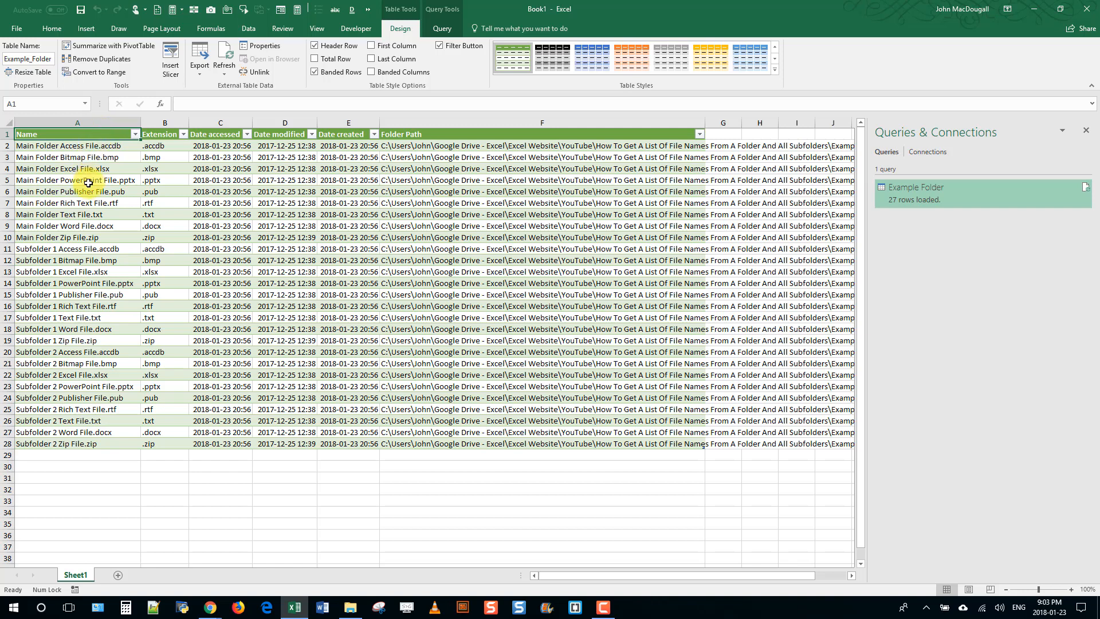
mouse_move(172, 223)
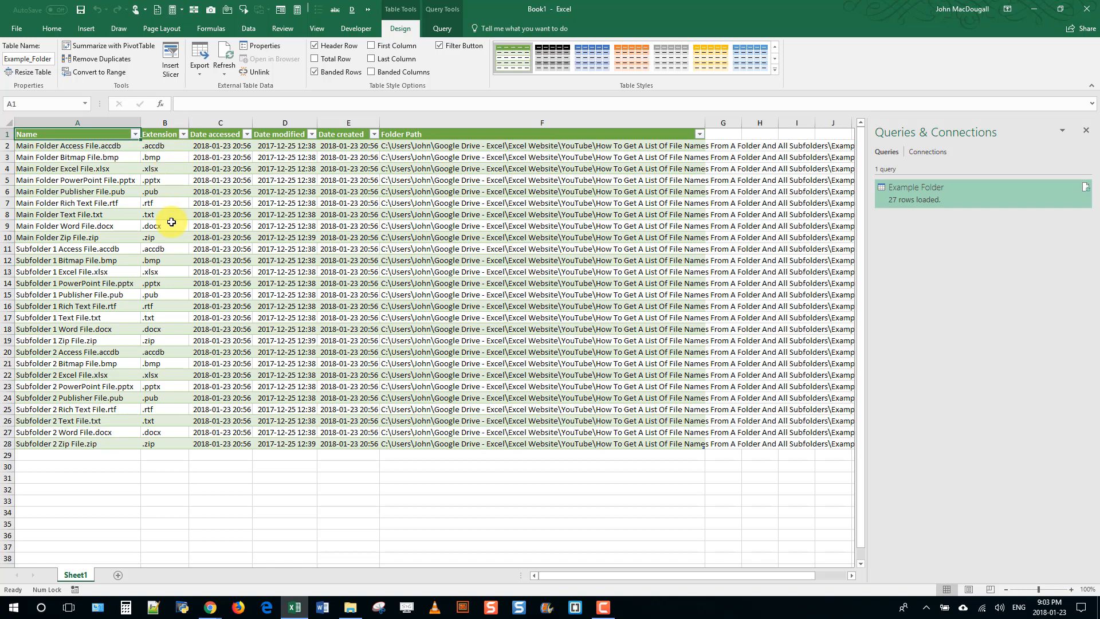
left_click(220, 134)
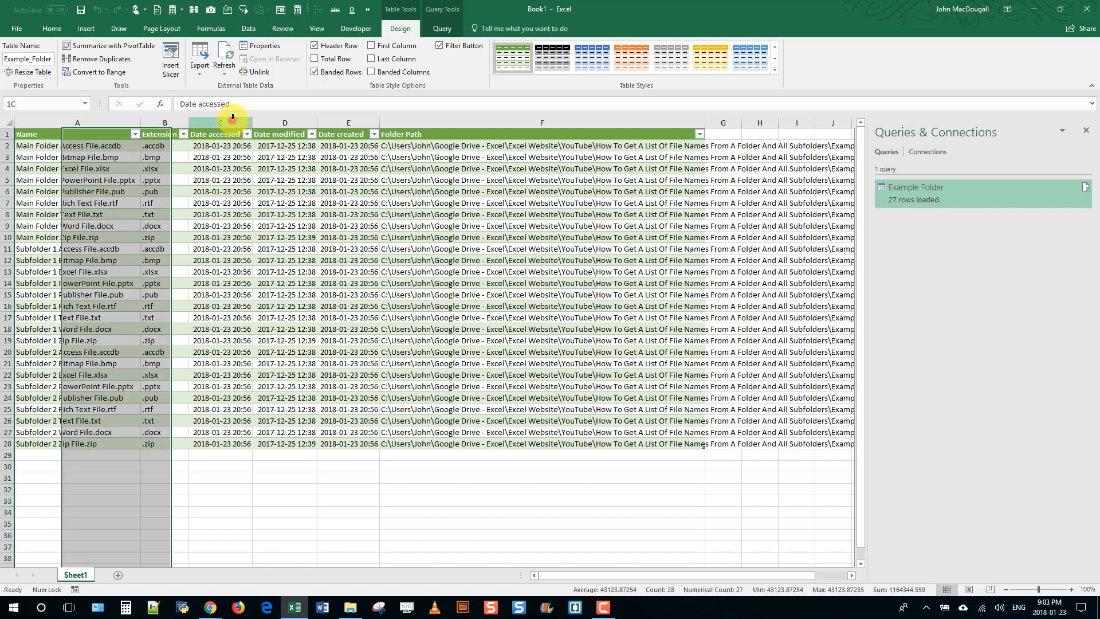
left_click(285, 134)
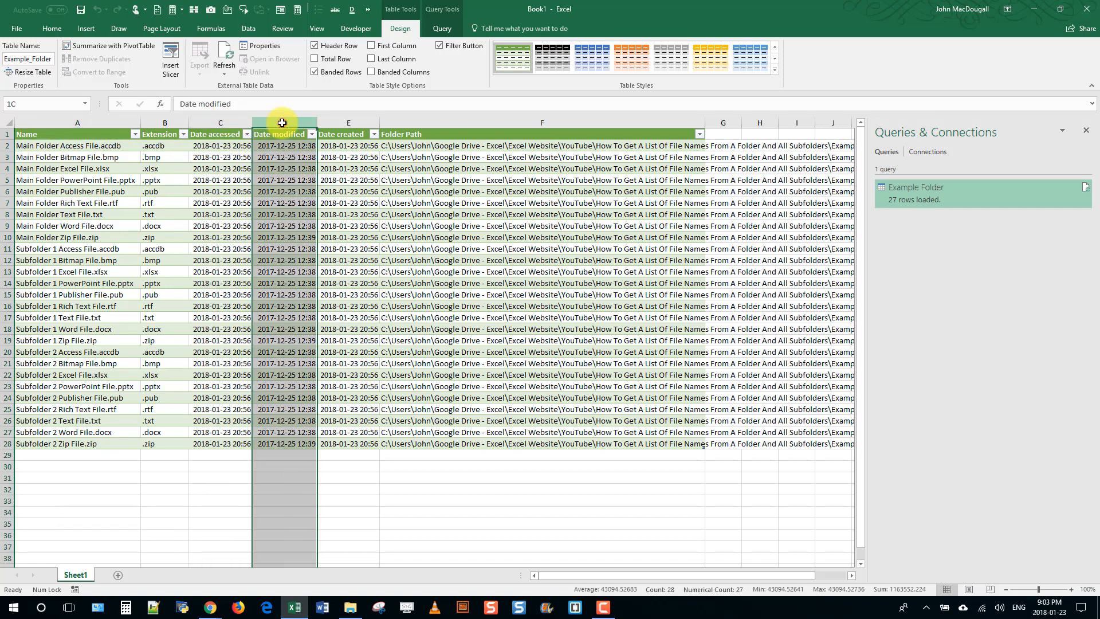
left_click(343, 134)
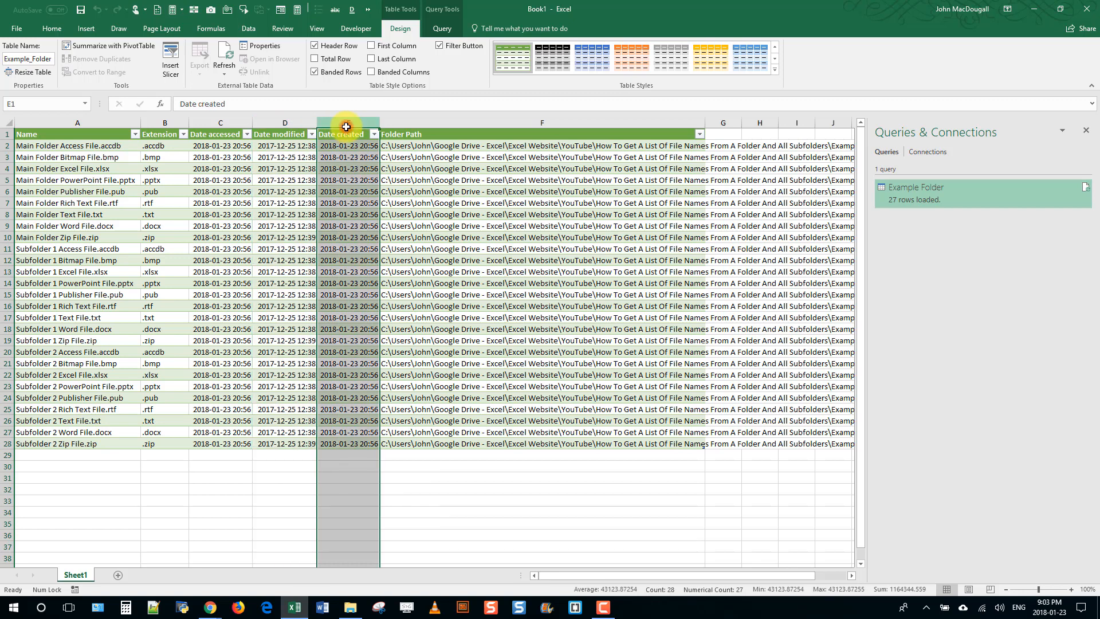
mouse_move(464, 133)
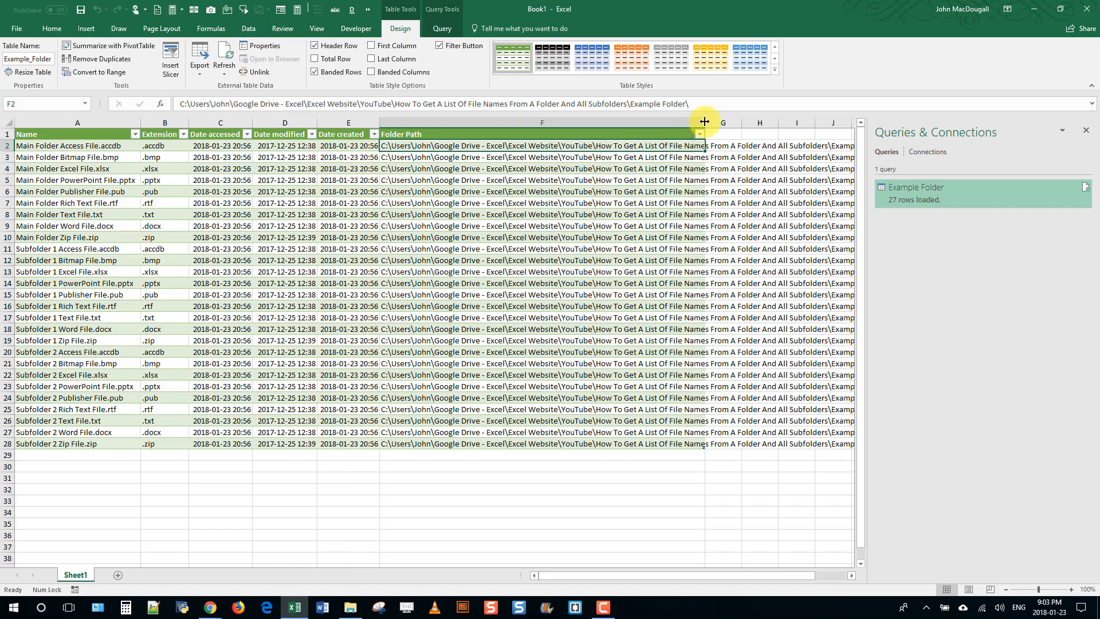
mouse_move(684, 576)
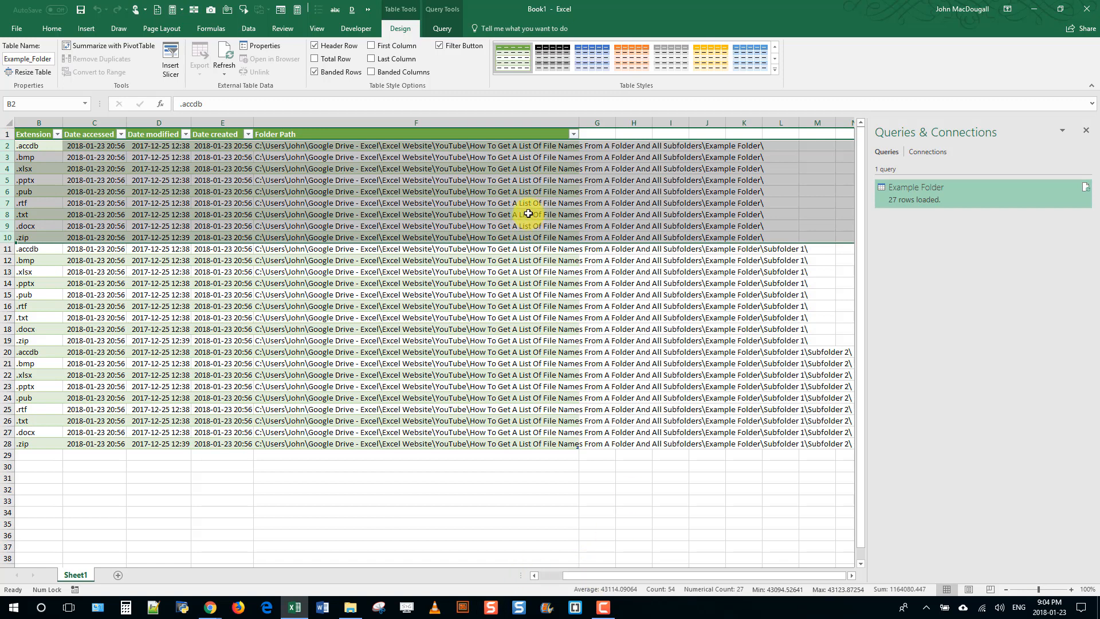
mouse_move(523, 162)
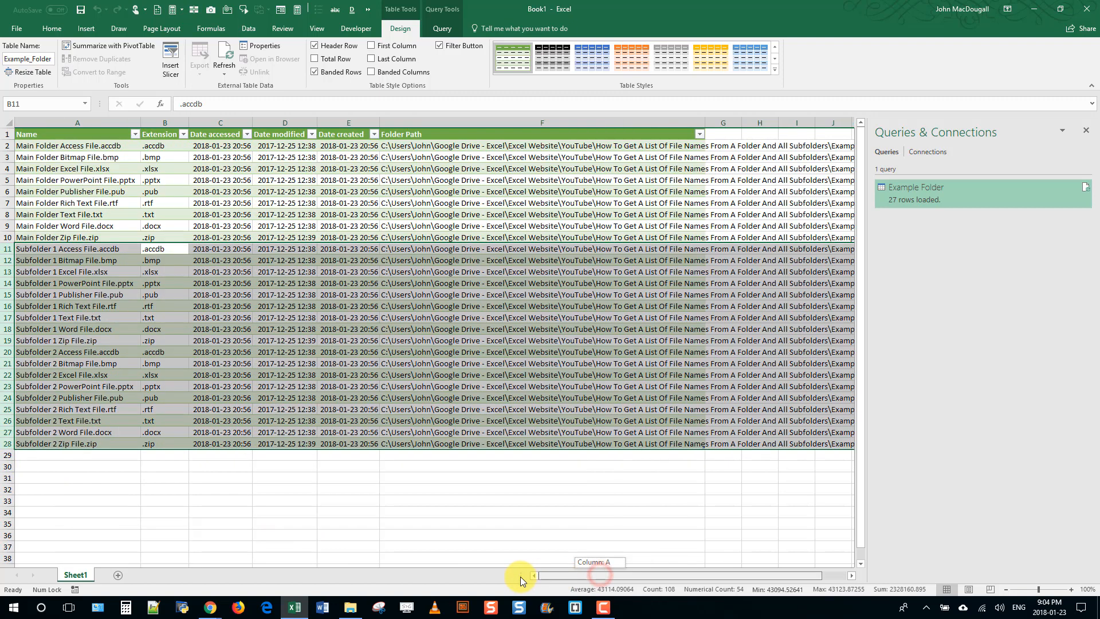
left_click(89, 134)
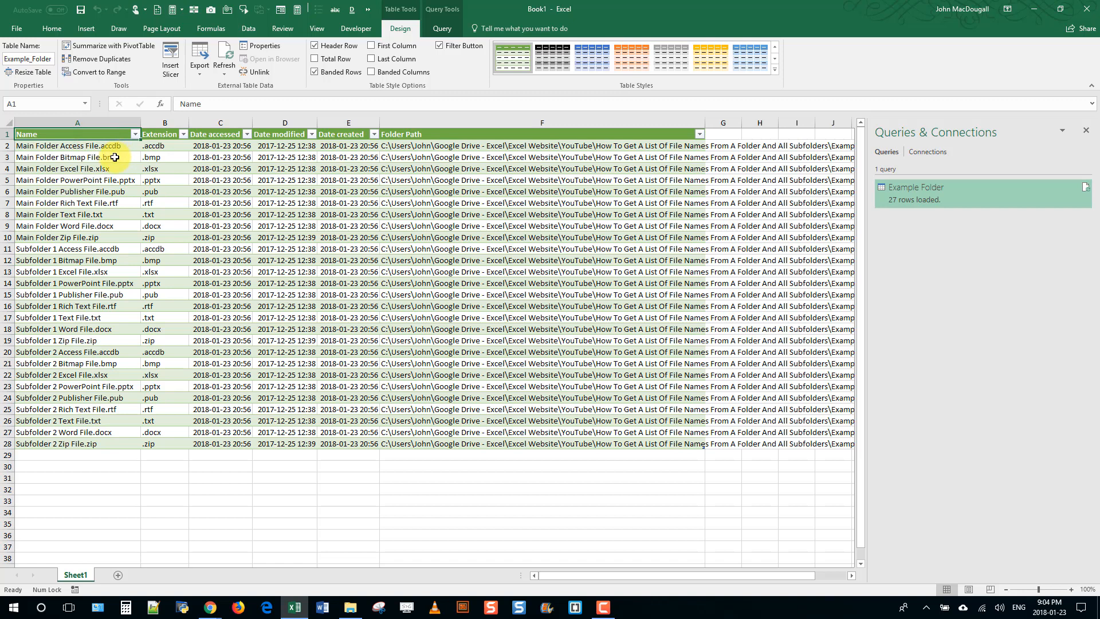
mouse_move(111, 214)
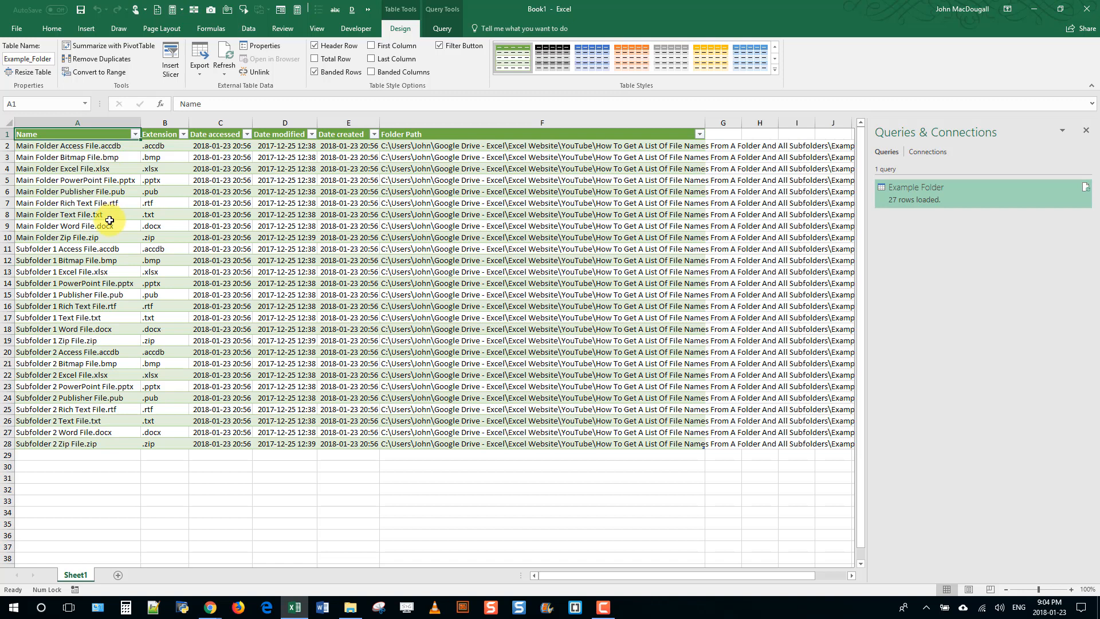
mouse_move(249, 27)
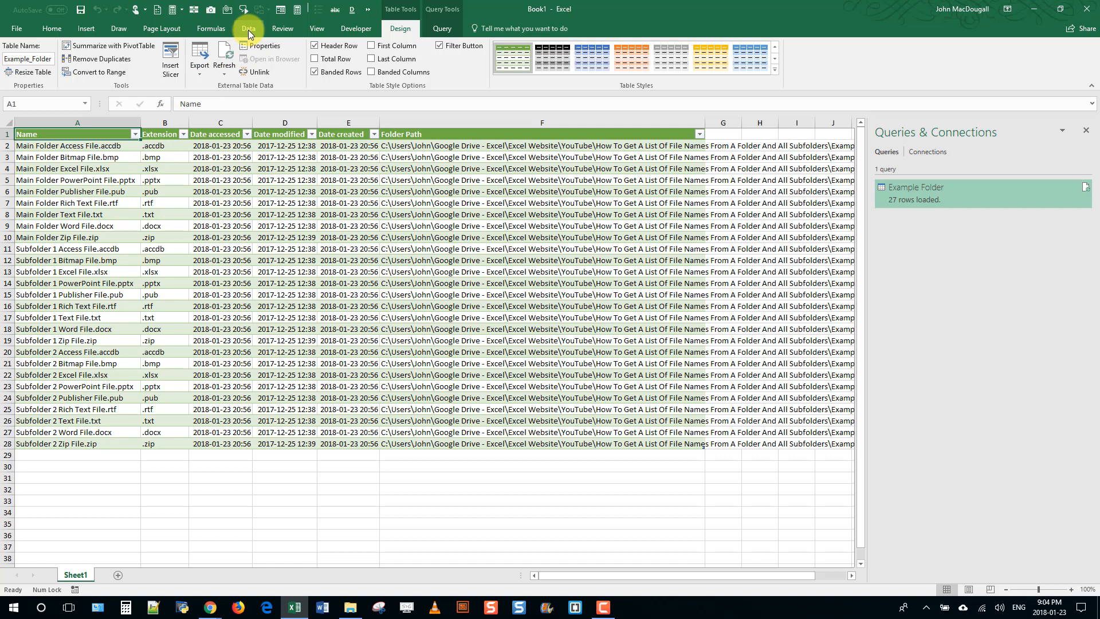